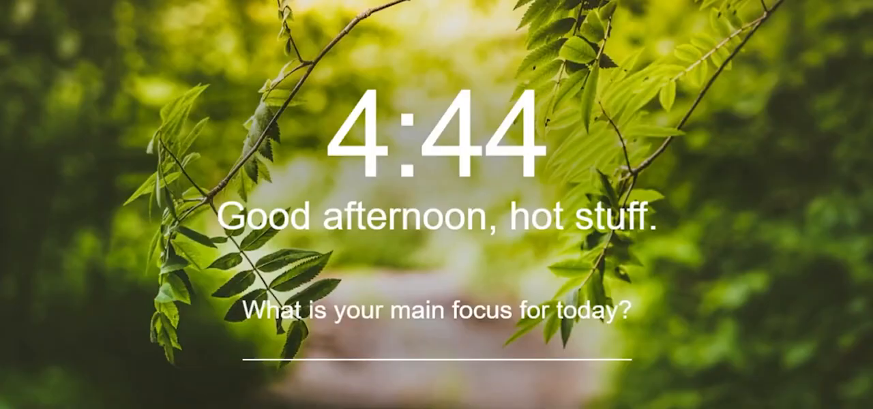
Search for a words-to-time converter and select the 134.6 minutes reading estimate.
{"action": "type", "text": "words to time a"}
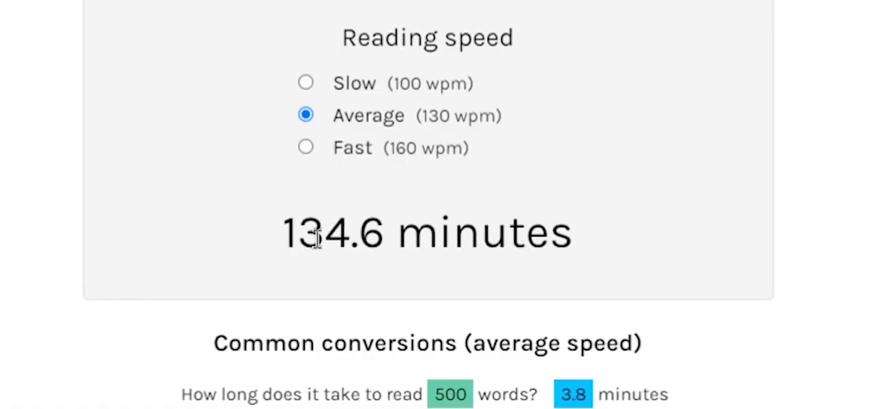
{"action": "double_click", "coordinate": [332, 232]}
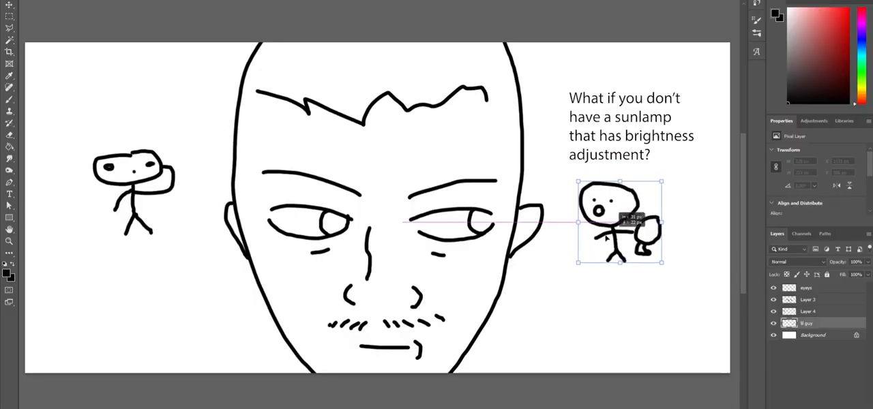
Drag the small lamp-holding stick figure into place beneath the sunlamp caption.
{"action": "left_click_drag", "start_coordinate": [619, 222], "coordinate": [633, 214]}
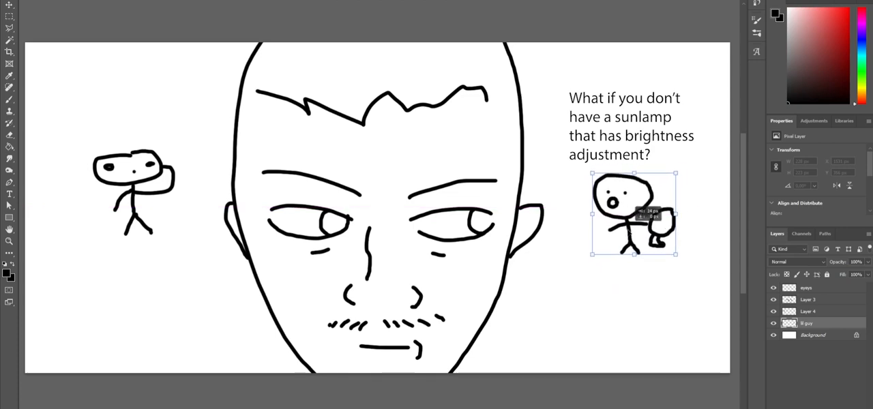